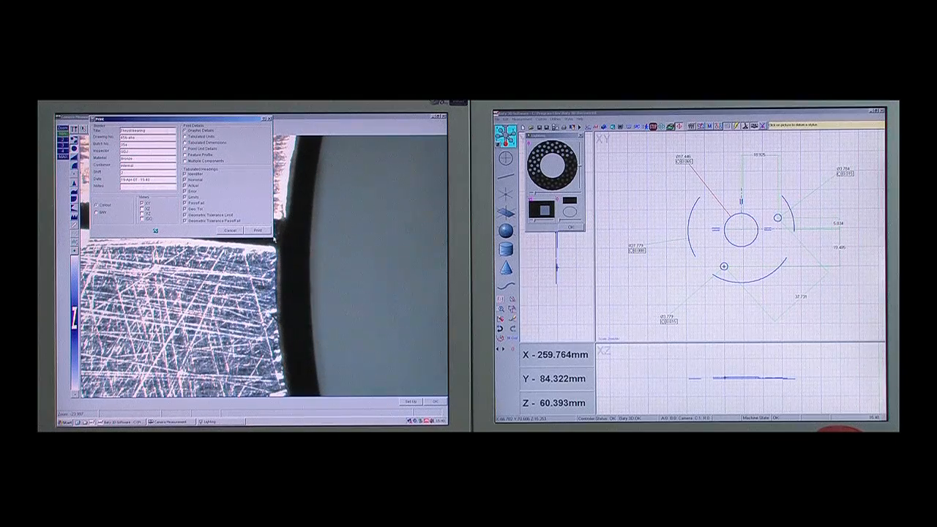
# Open the Grid Shift best-fit settings for the scanned profile against the CAD master
pyautogui.click(256, 230)
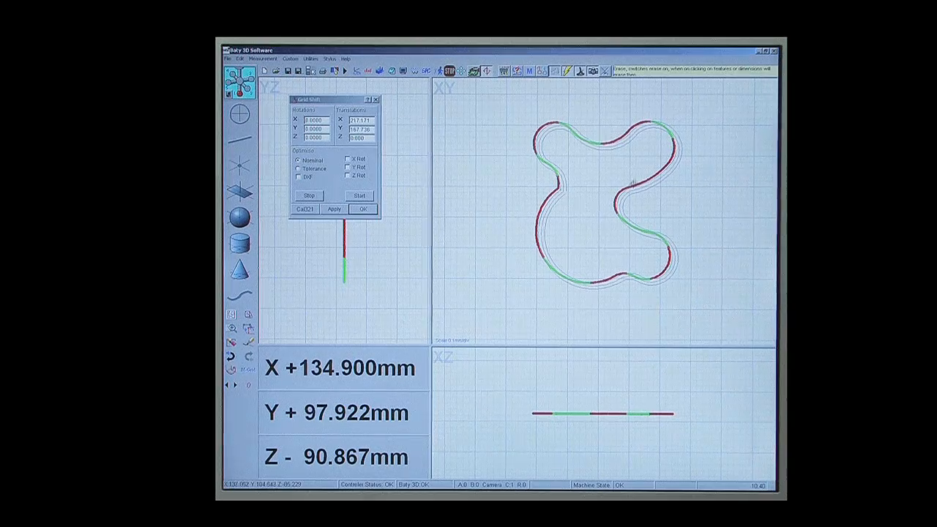
# Run a 2D-only Grid Shift best-fit optimisation and accept the result
pyautogui.click(298, 177)
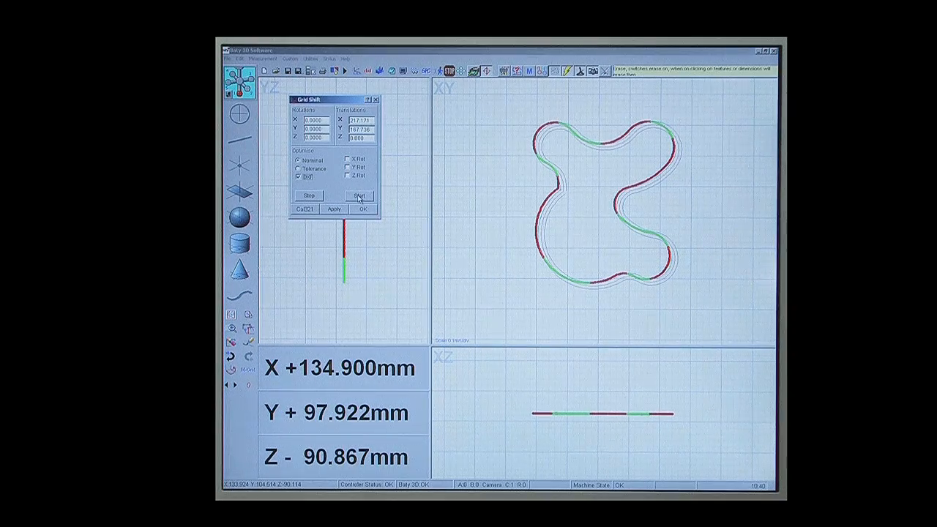
pyautogui.click(359, 195)
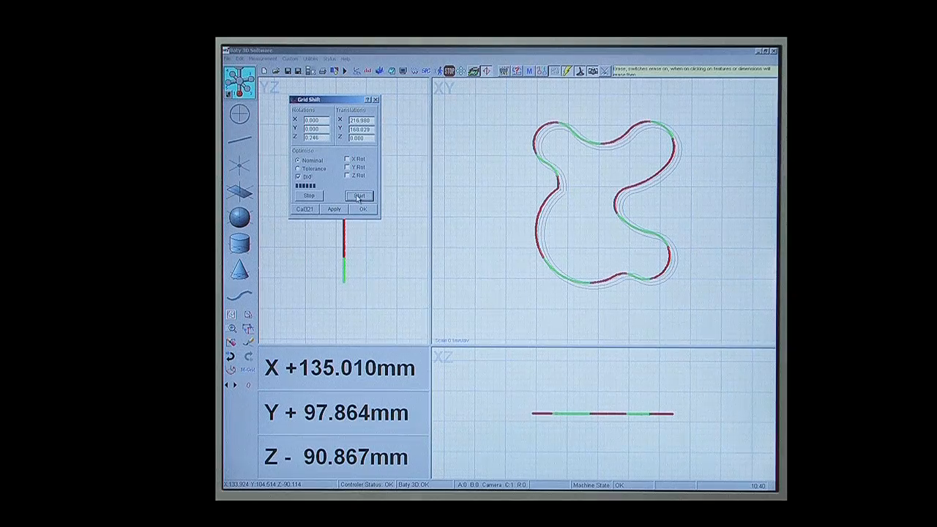
pyautogui.click(359, 195)
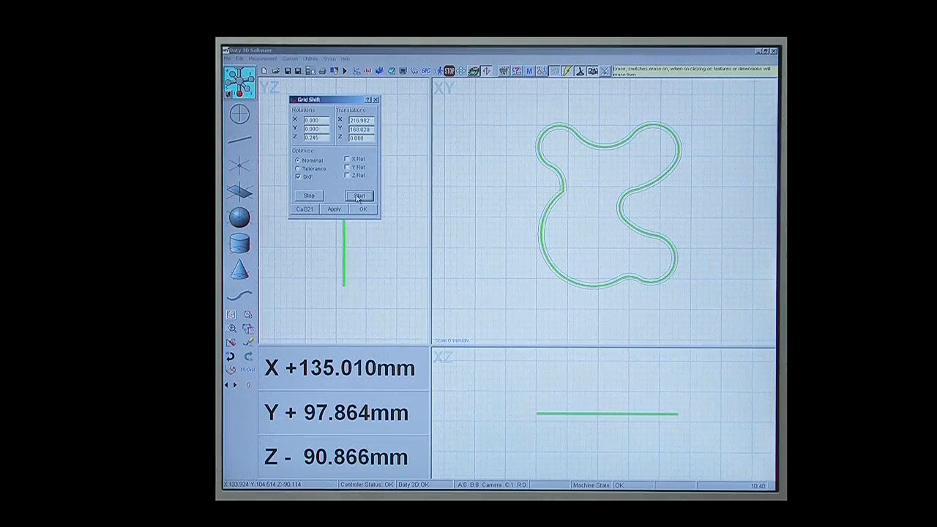
pyautogui.click(360, 210)
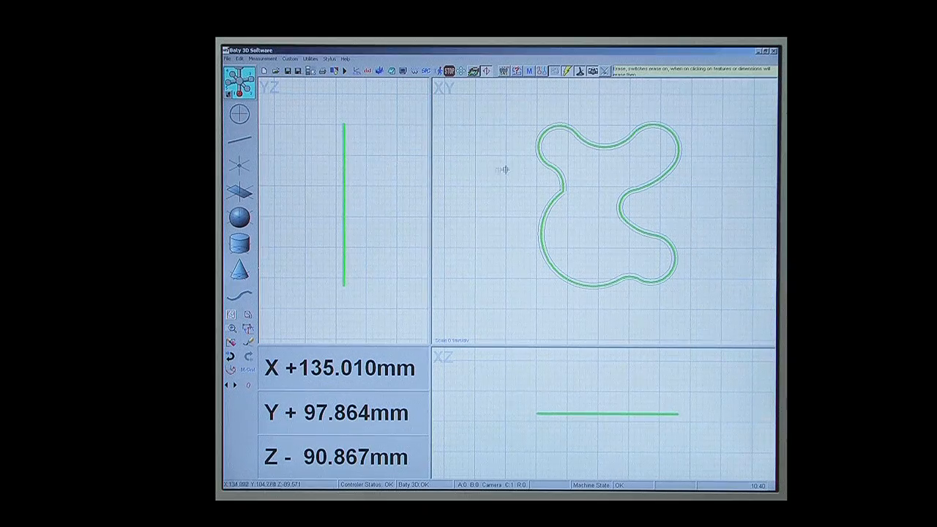